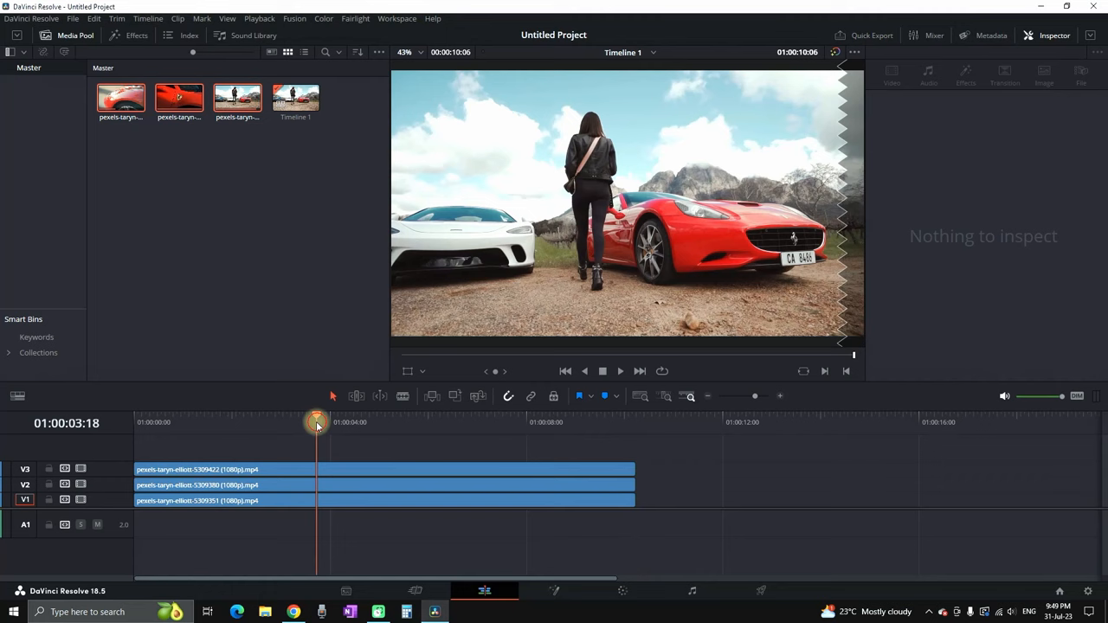
- Apply the Video Collage Open FX effect to the top V3 car clip
left_click(128, 36)
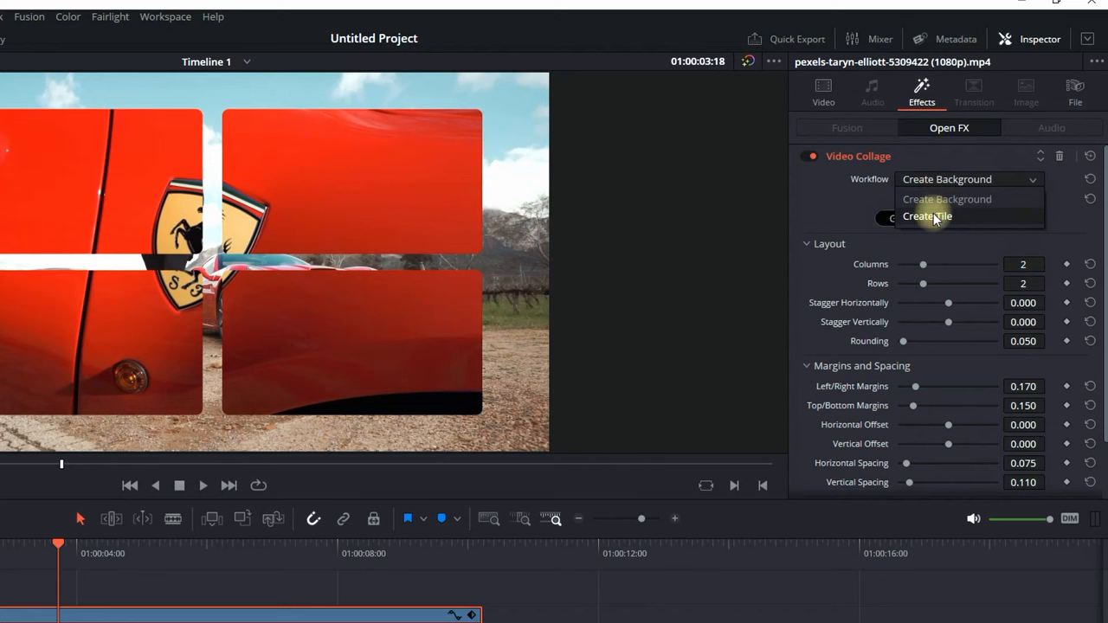
- Switch the Video Collage workflow to Create Tile, laid out as 3 columns in 1 row
left_click(927, 216)
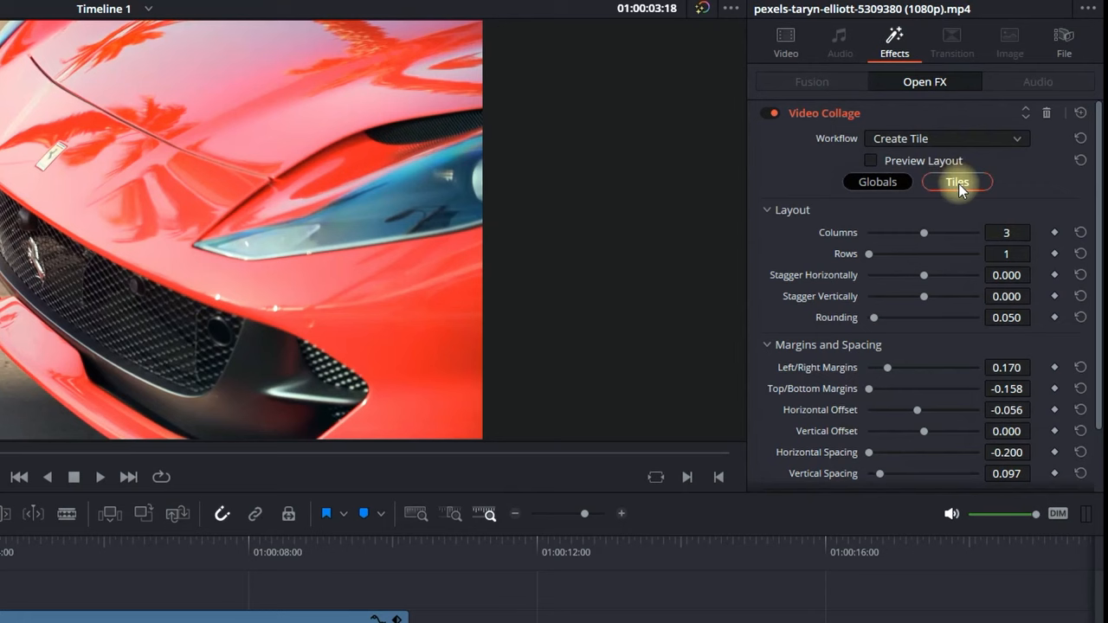
right_click(410, 500)
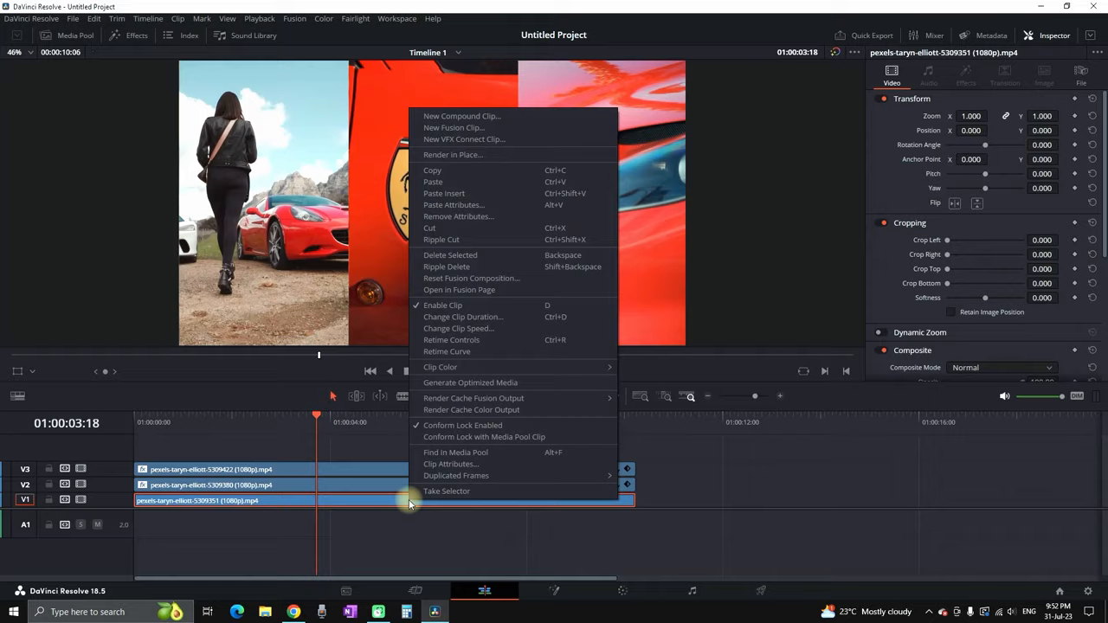
- Paste the copied Video Collage attributes onto the V1 clip and show its tile settings
left_click(454, 204)
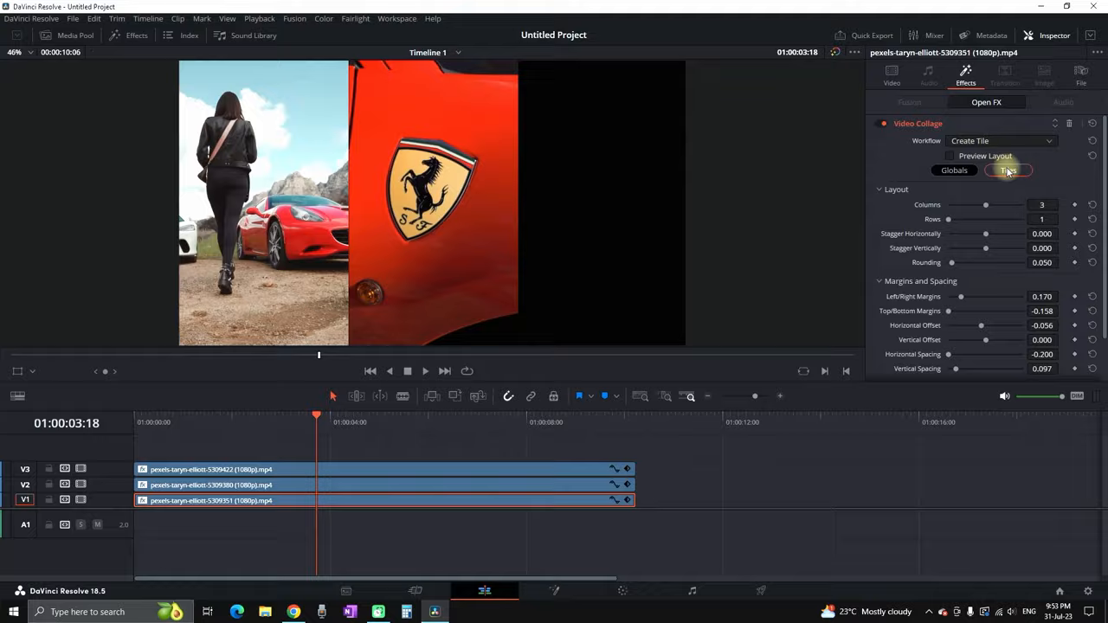
left_click(1007, 170)
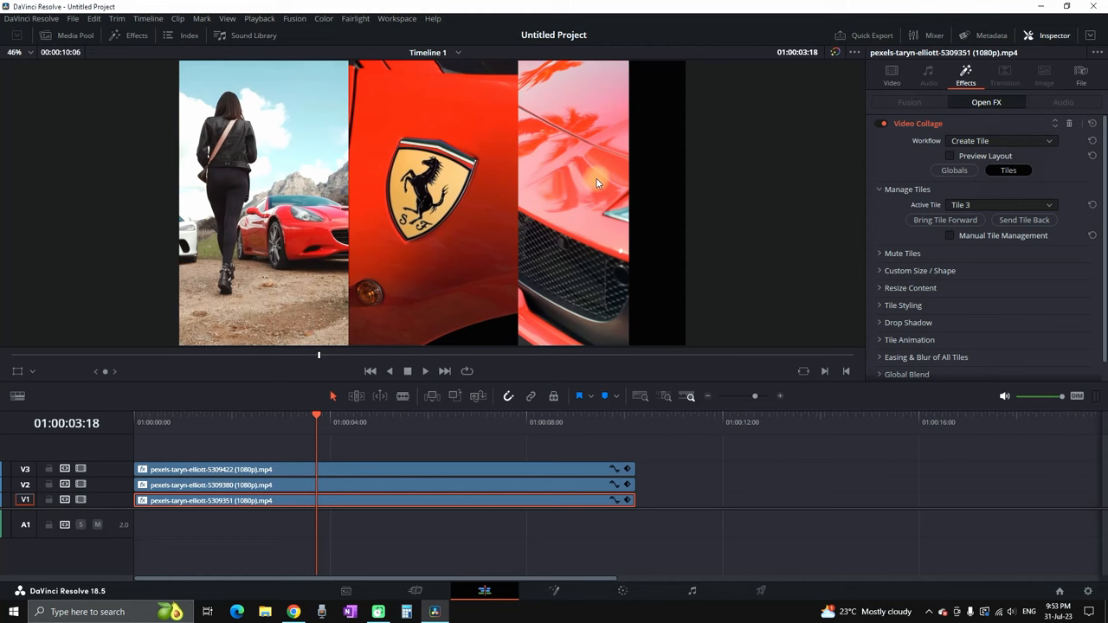